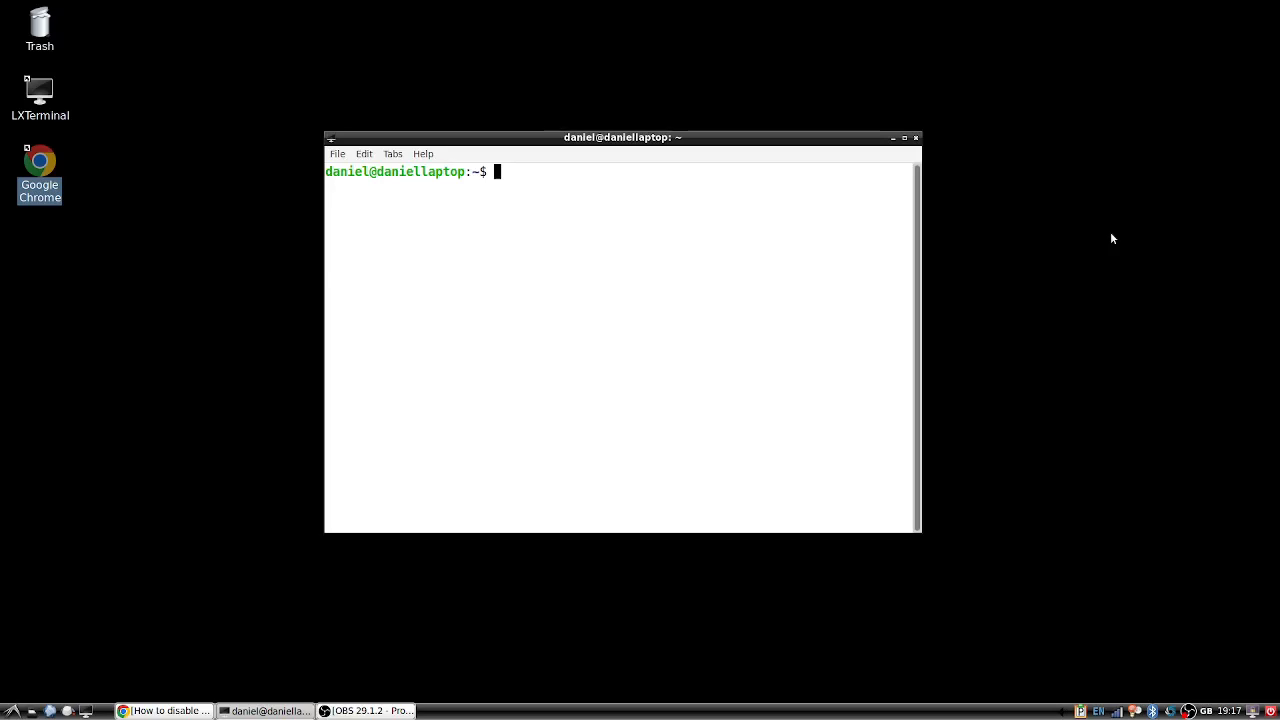
# Run xinput list to show the input devices and find the touchpad's id 13.
pyautogui.write('xinput list')
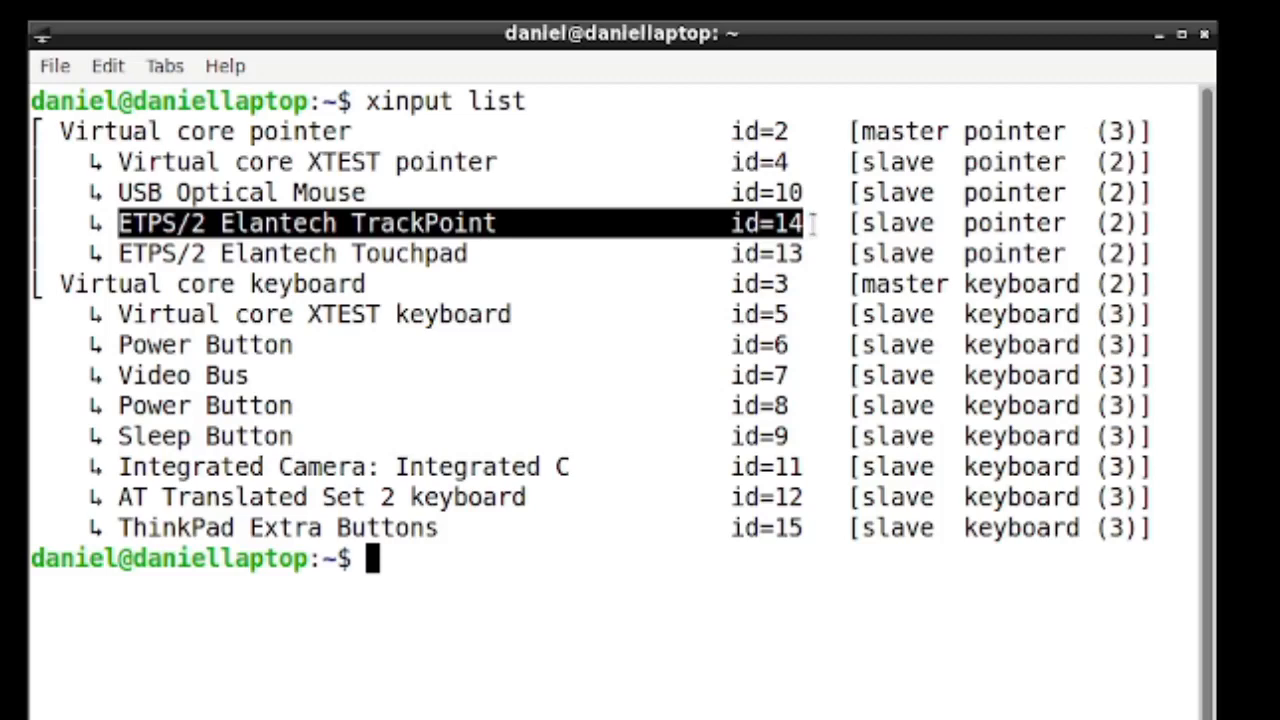
pyautogui.moveTo(844, 222)
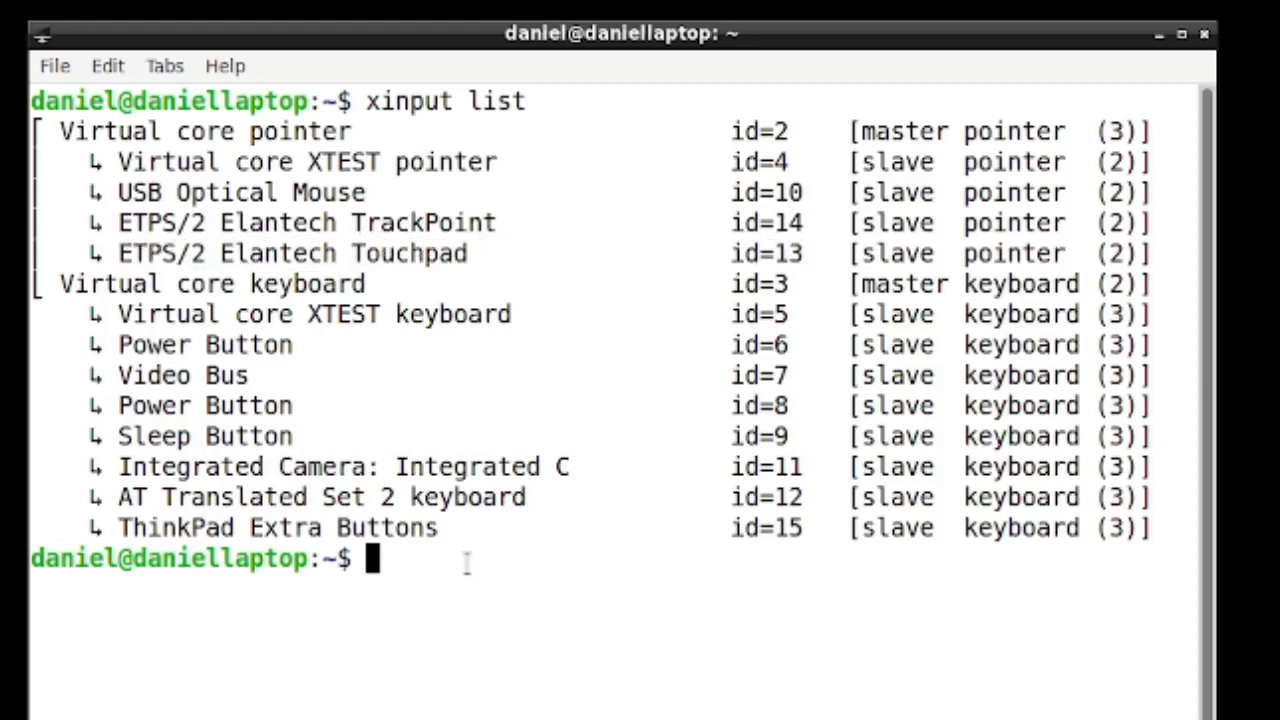
# Disable touchpad 13 with xinput set-prop "Device Enabled" 0, then re-enable it with 1.
pyautogui.write('xinput list')
pyautogui.write('xinput set-prop 13 "Device Enabled" 0')
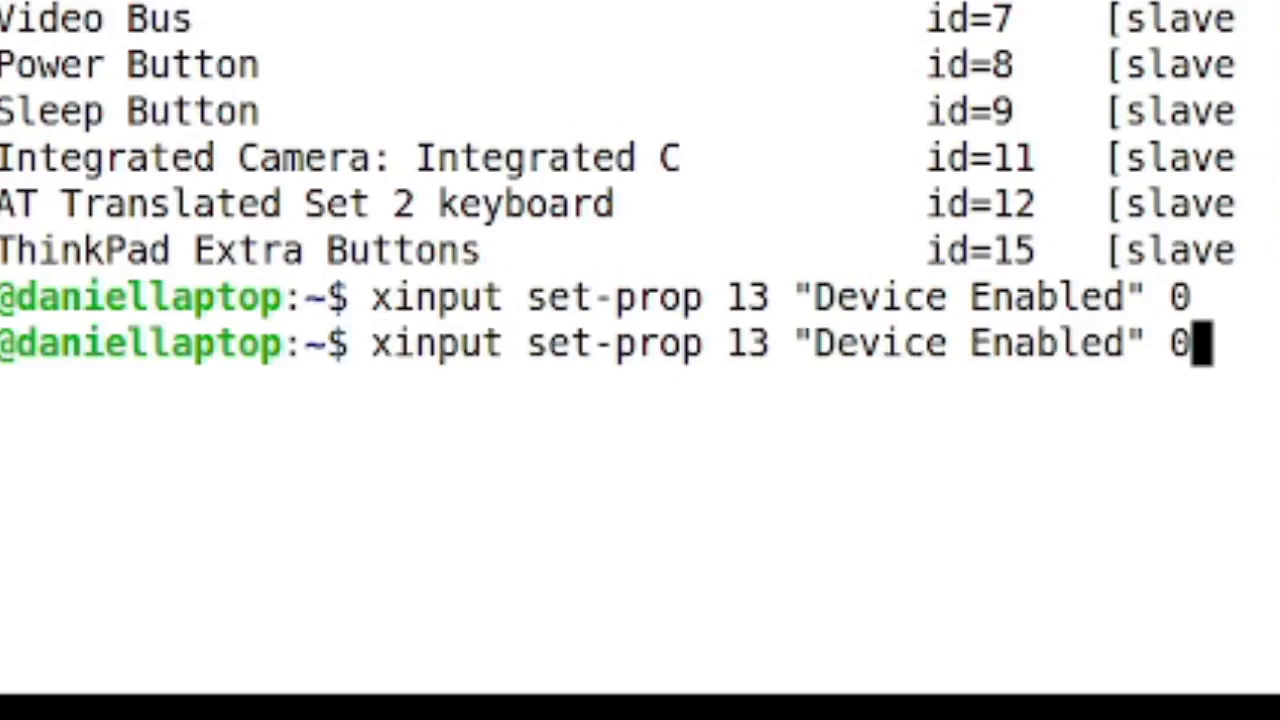
pyautogui.press('BackSpace')
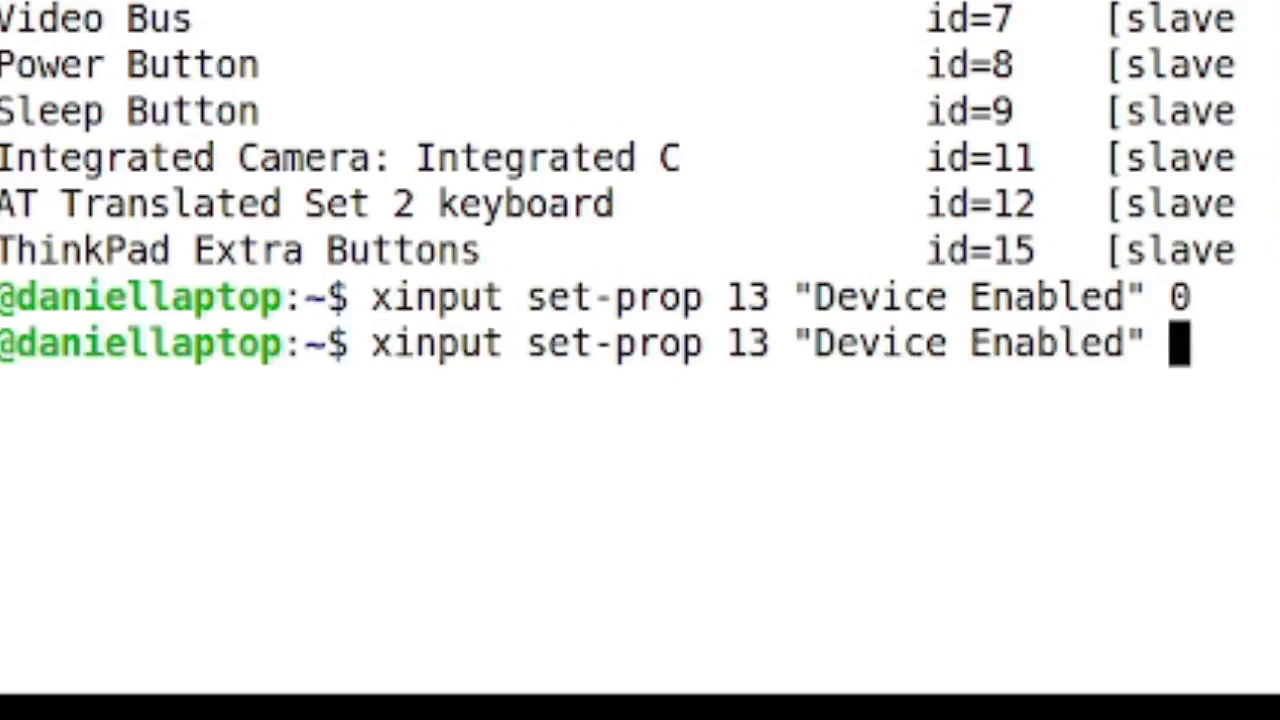
pyautogui.write('1')
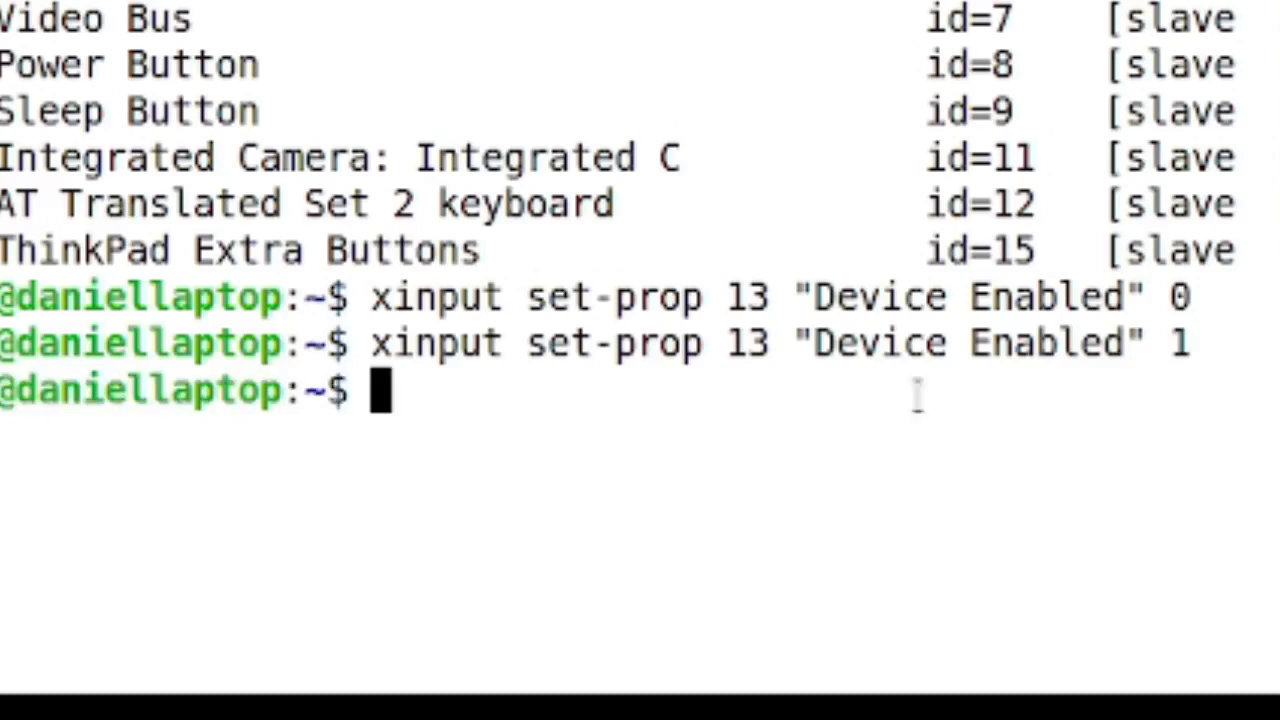
pyautogui.write('xinput set-prop 13 "Device Enabled" 1')
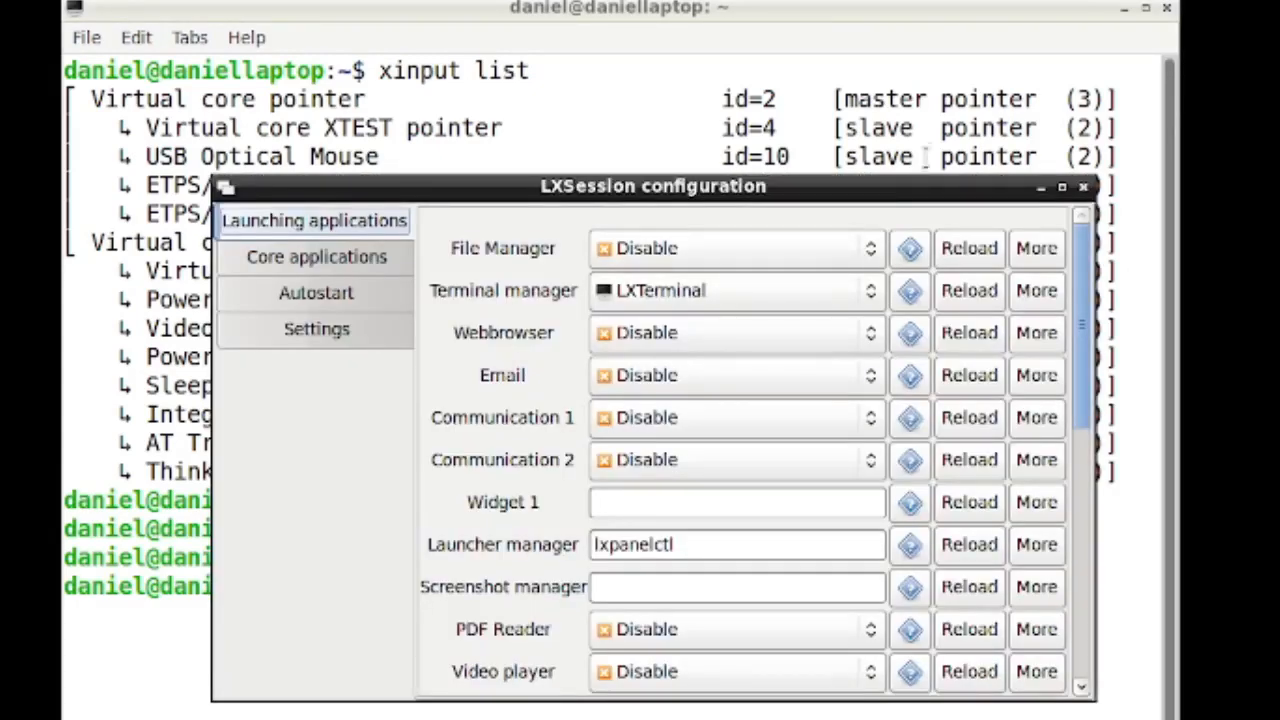
# Add xinput set-prop 13 "Device Enabled" 0 as an Autostart entry in LXSession configuration.
pyautogui.click(316, 292)
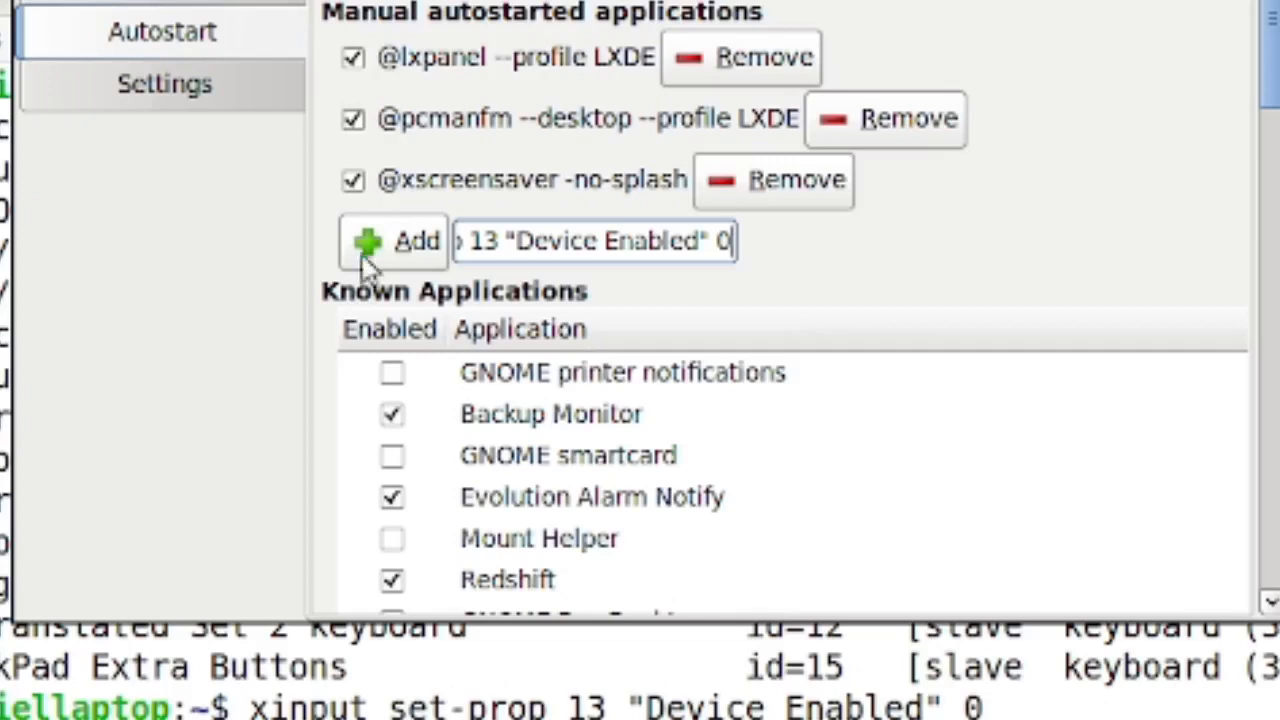
pyautogui.click(392, 240)
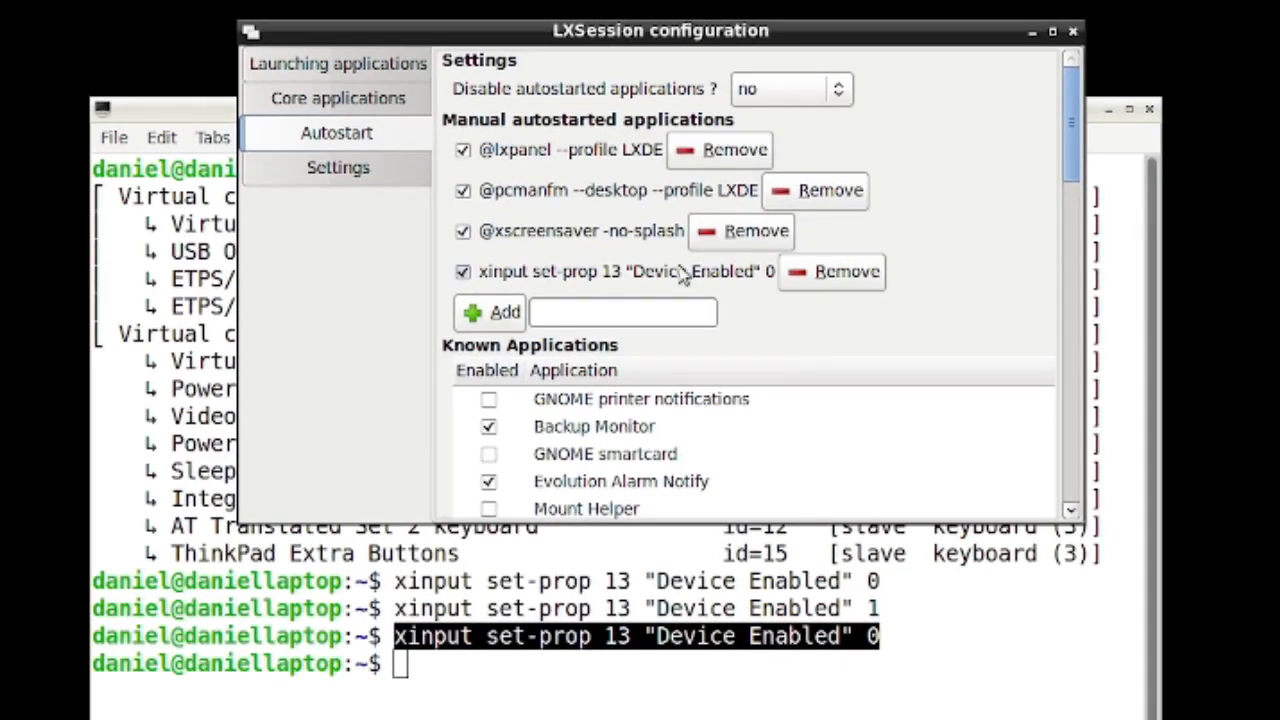
pyautogui.click(462, 272)
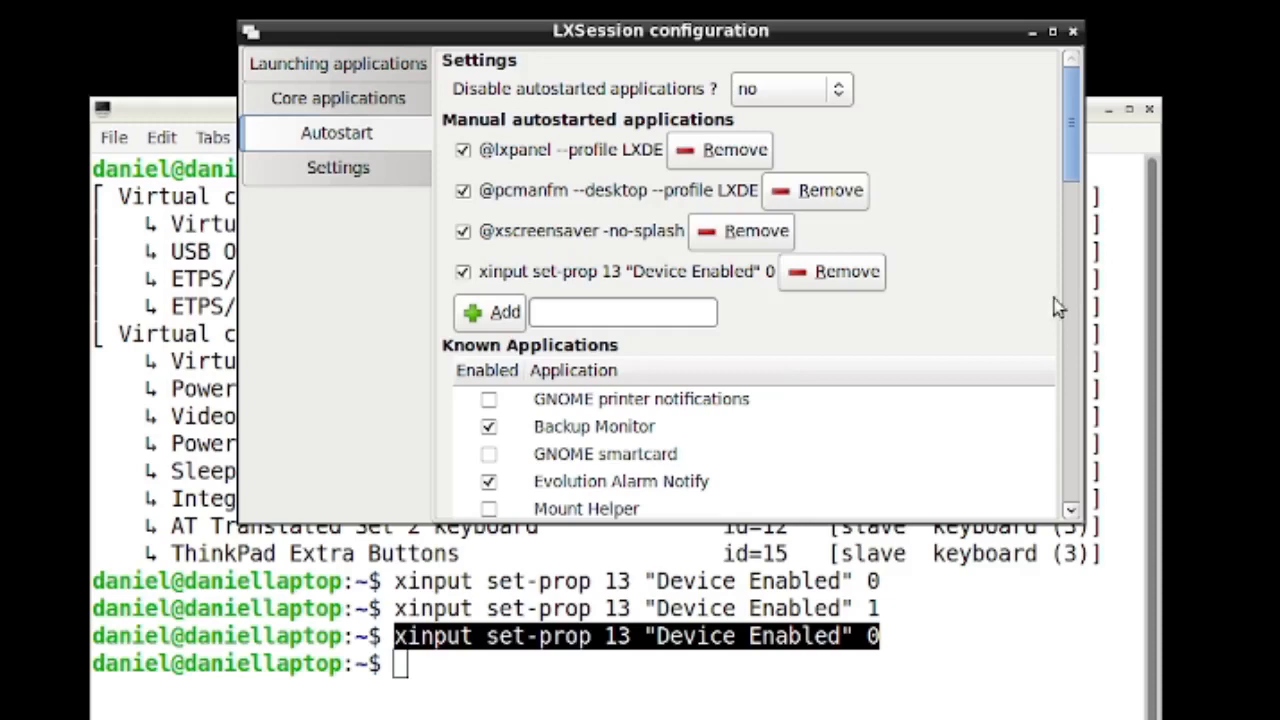
pyautogui.moveTo(1036, 304)
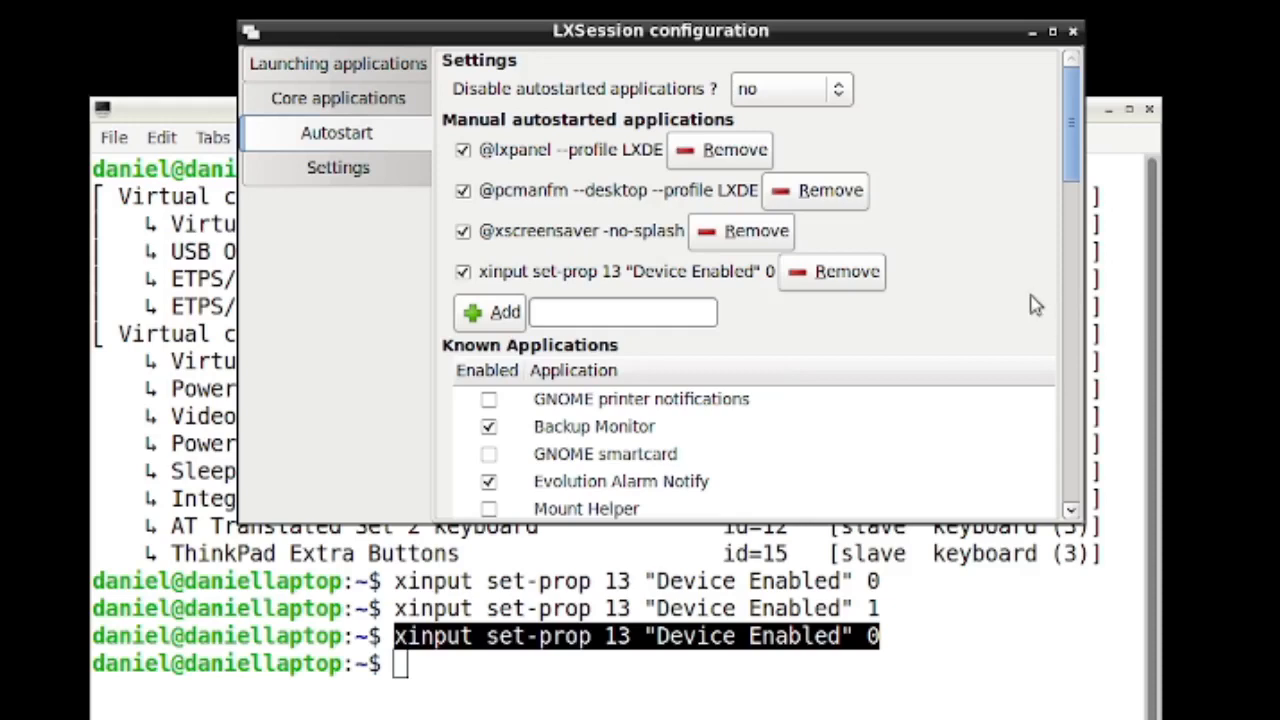
pyautogui.moveTo(1036, 284)
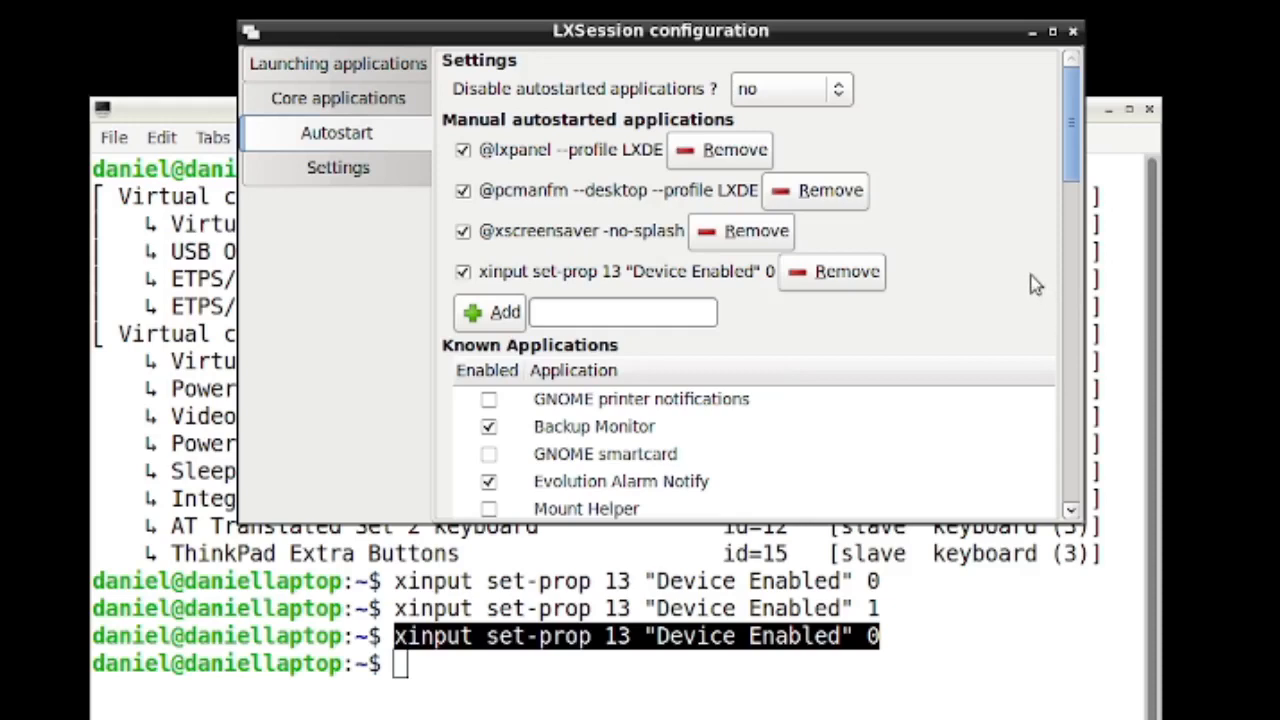